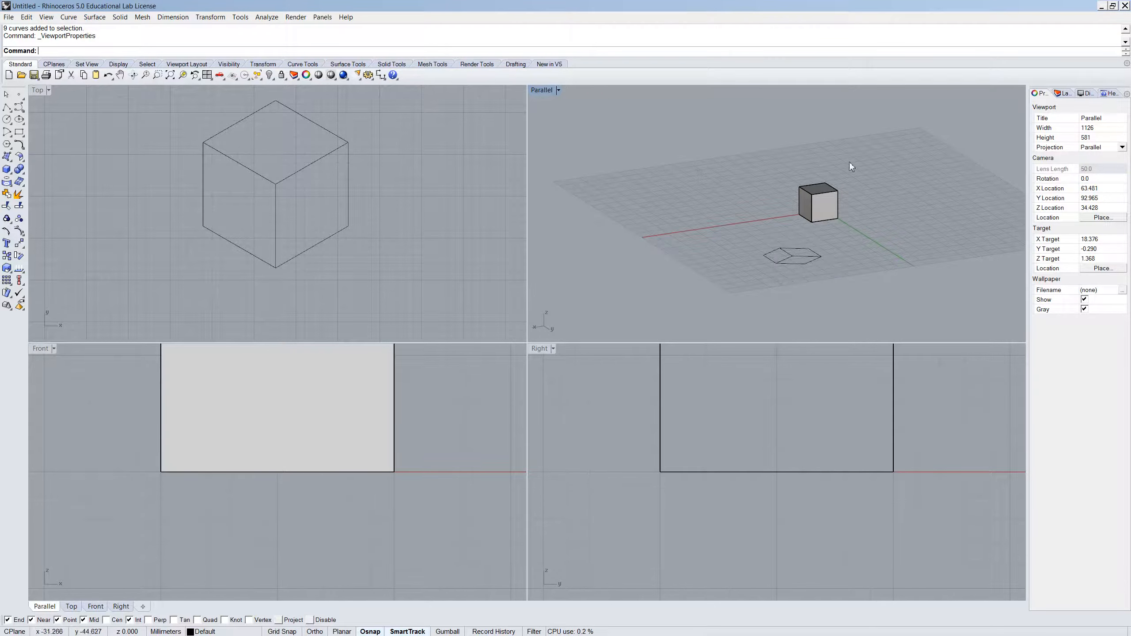
{"action": "mouse_move", "coordinate": [799, 216]}
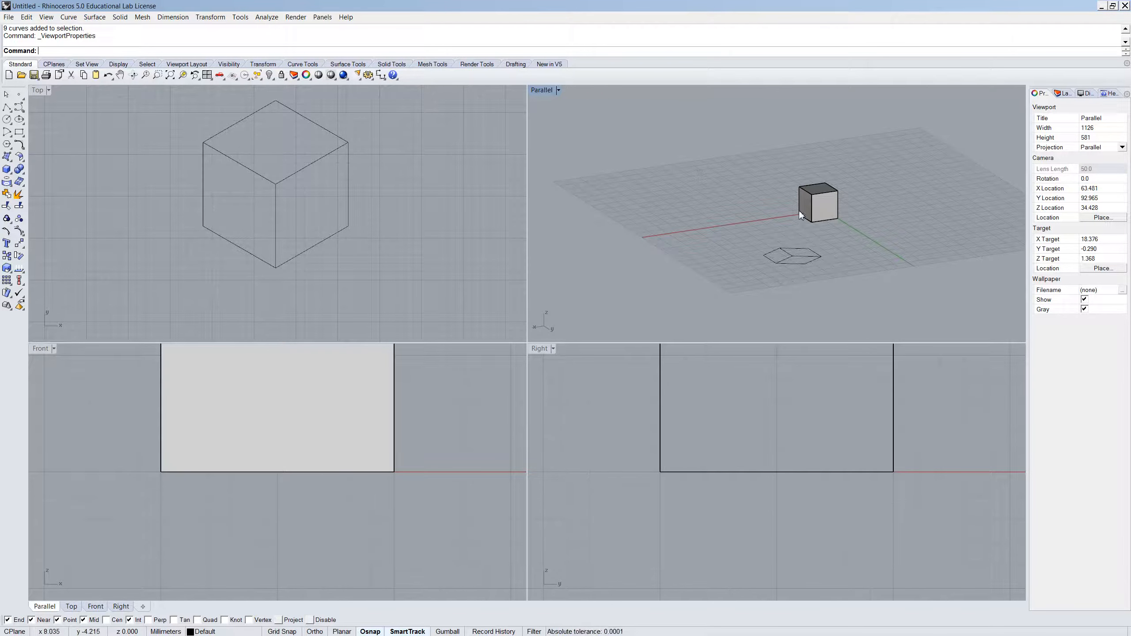
{"action": "mouse_move", "coordinate": [831, 192]}
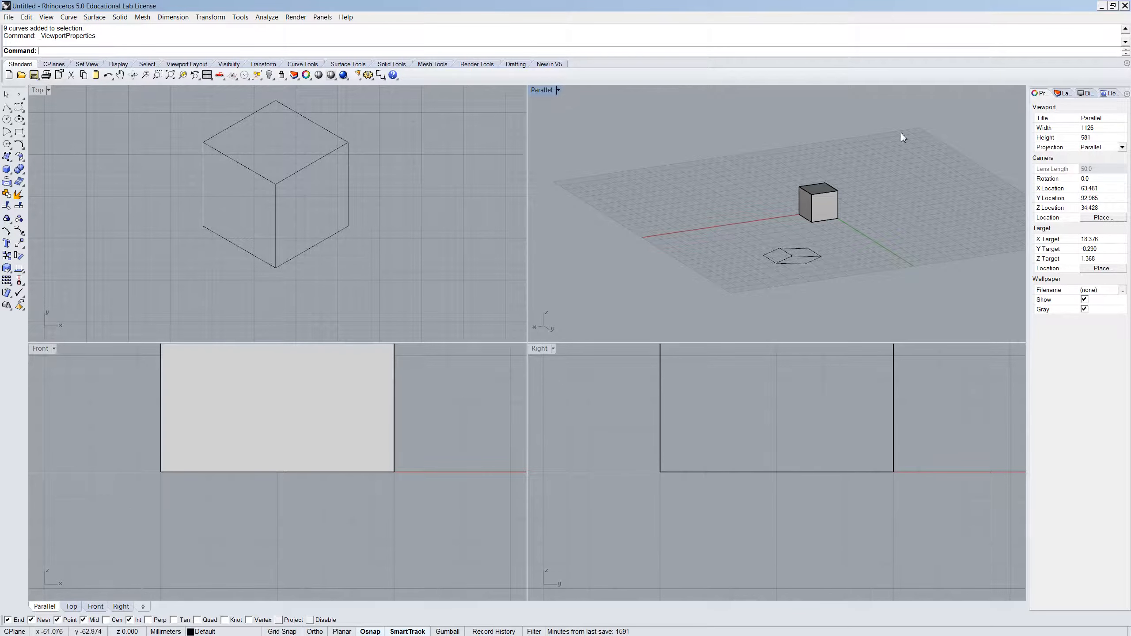
{"action": "mouse_move", "coordinate": [875, 228]}
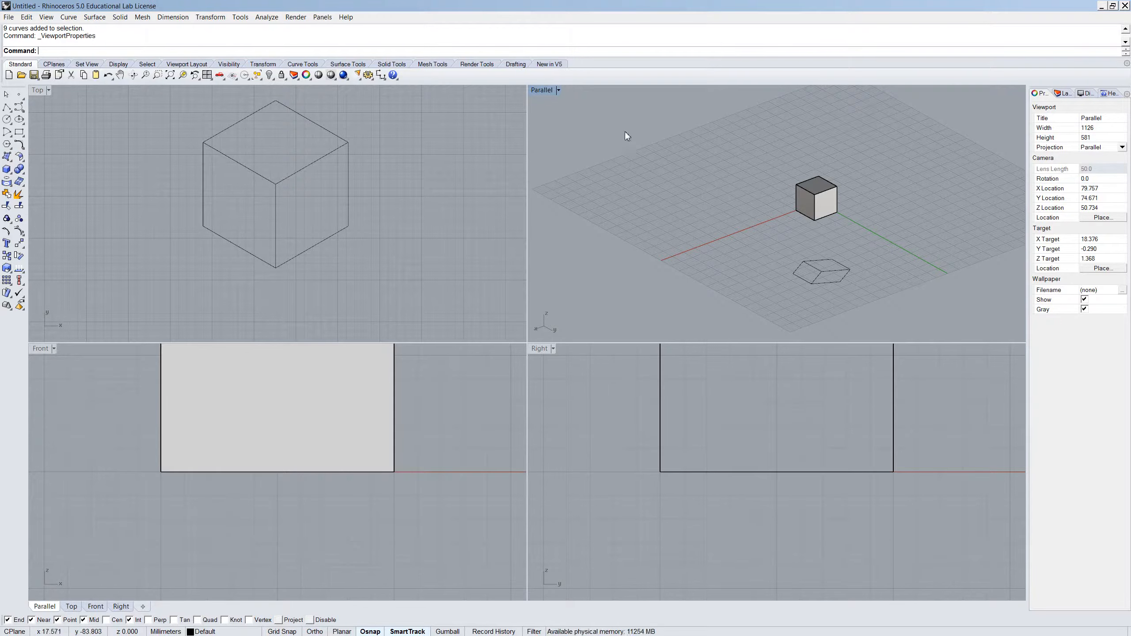
Step: Set the Parallel viewport's properties to Perspective projection (50 mm lens)
{"action": "left_click", "coordinate": [557, 90]}
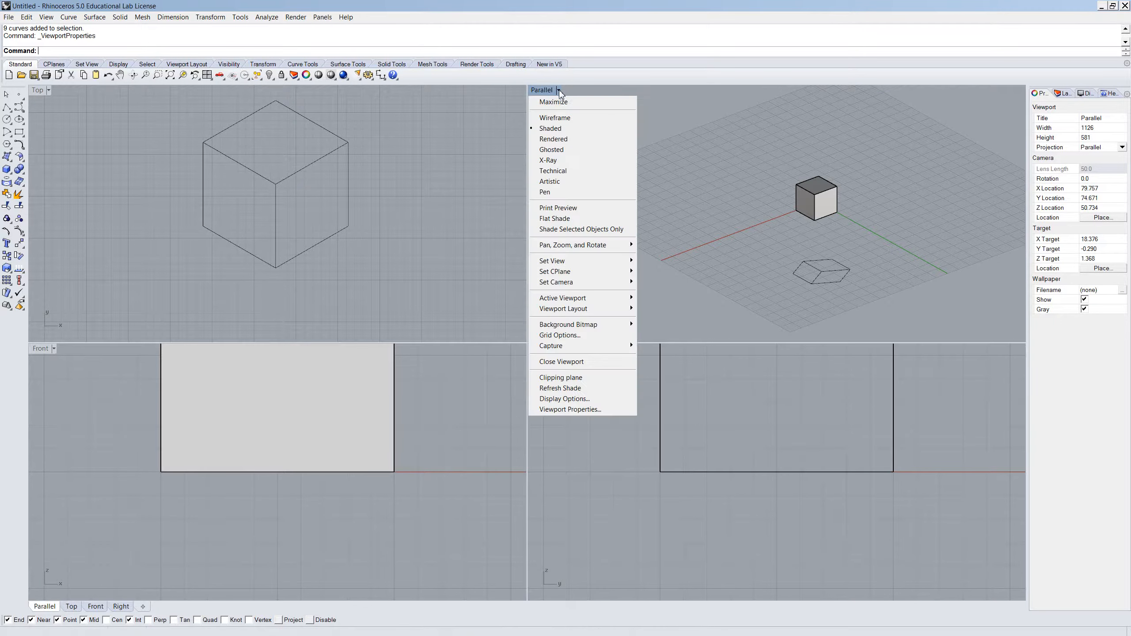
{"action": "left_click", "coordinate": [569, 409]}
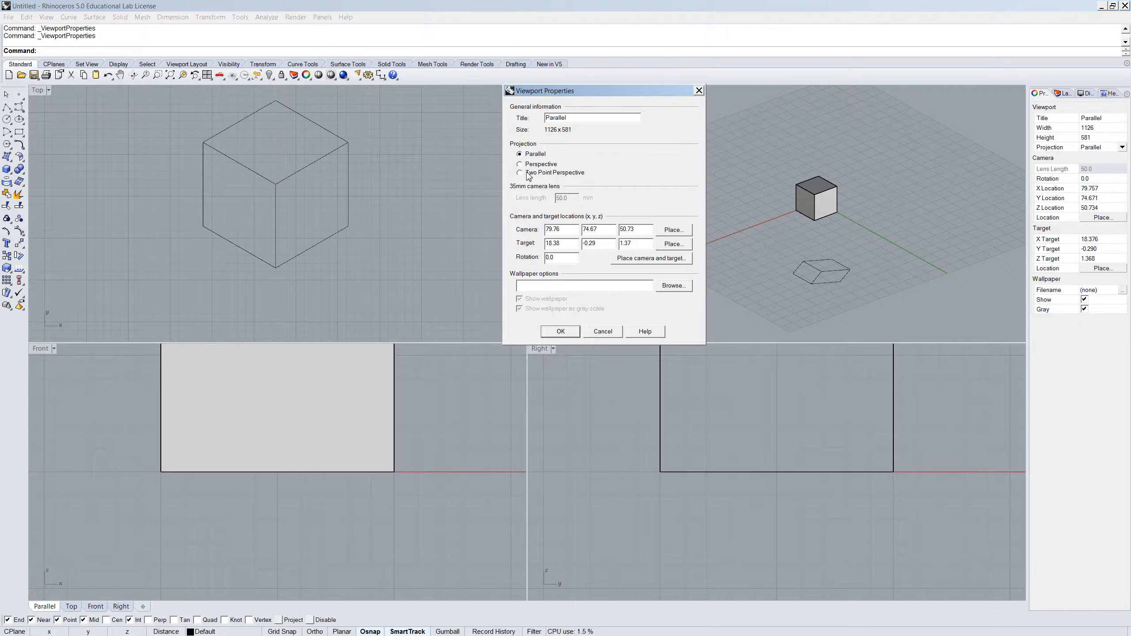
{"action": "left_click", "coordinate": [519, 163]}
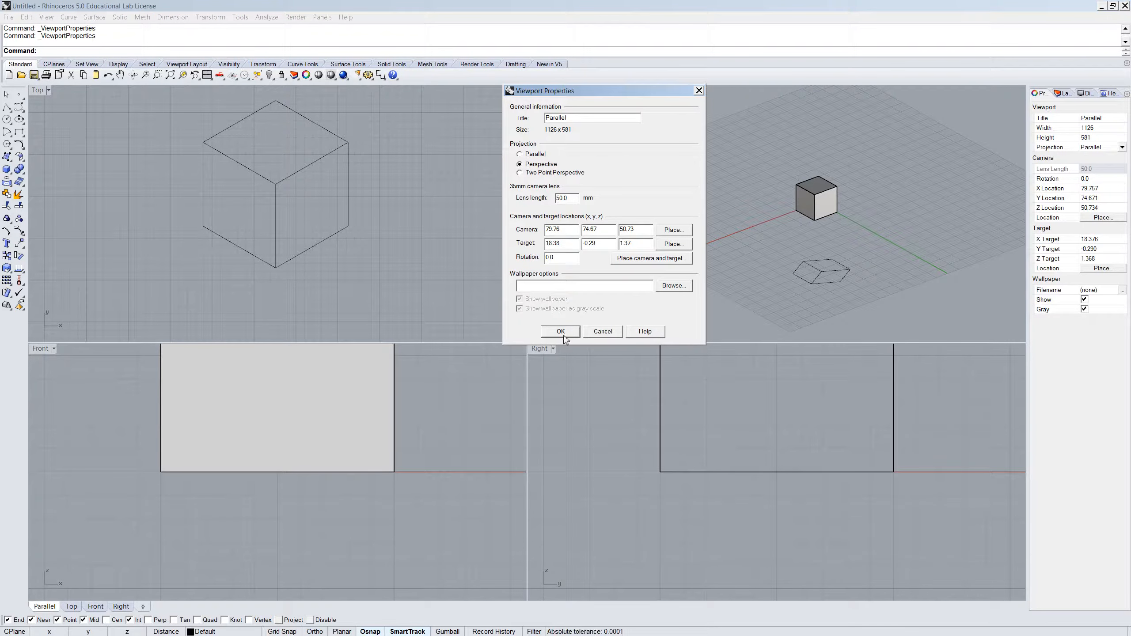
Step: Apply Perspective projection to the Parallel viewport, then select Parallel projection again in its properties
{"action": "left_click", "coordinate": [559, 331]}
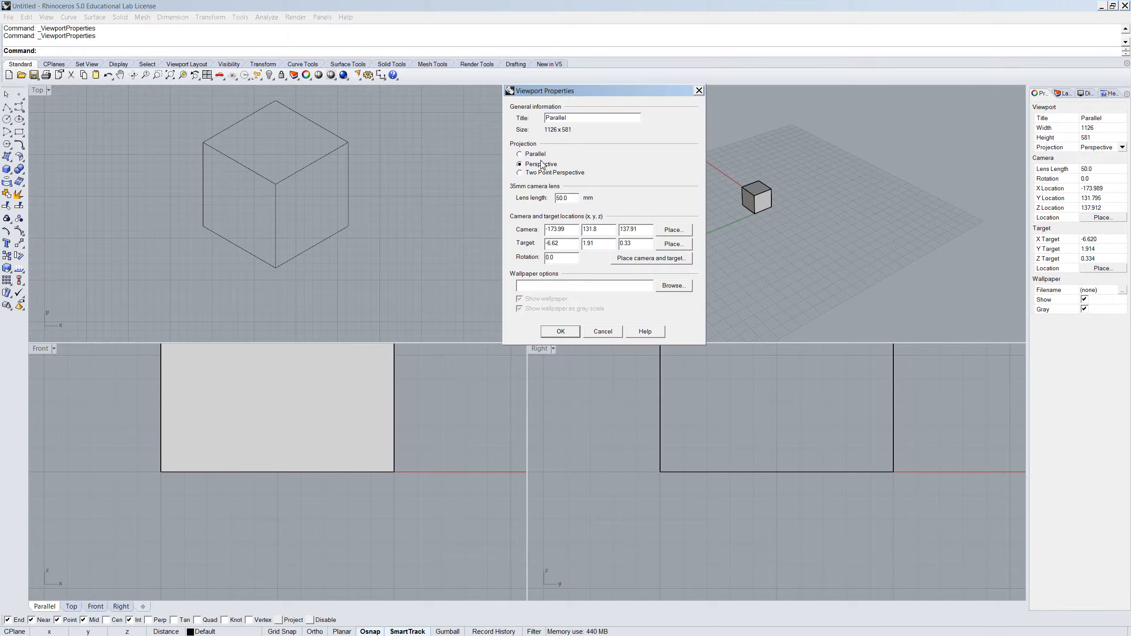
{"action": "left_click", "coordinate": [518, 154]}
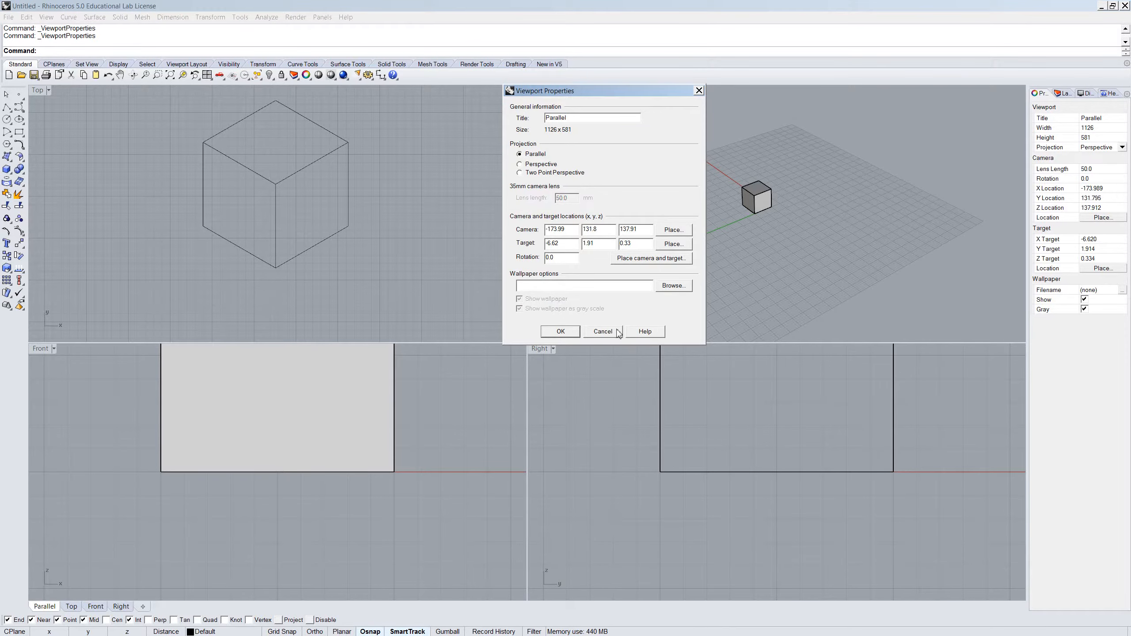